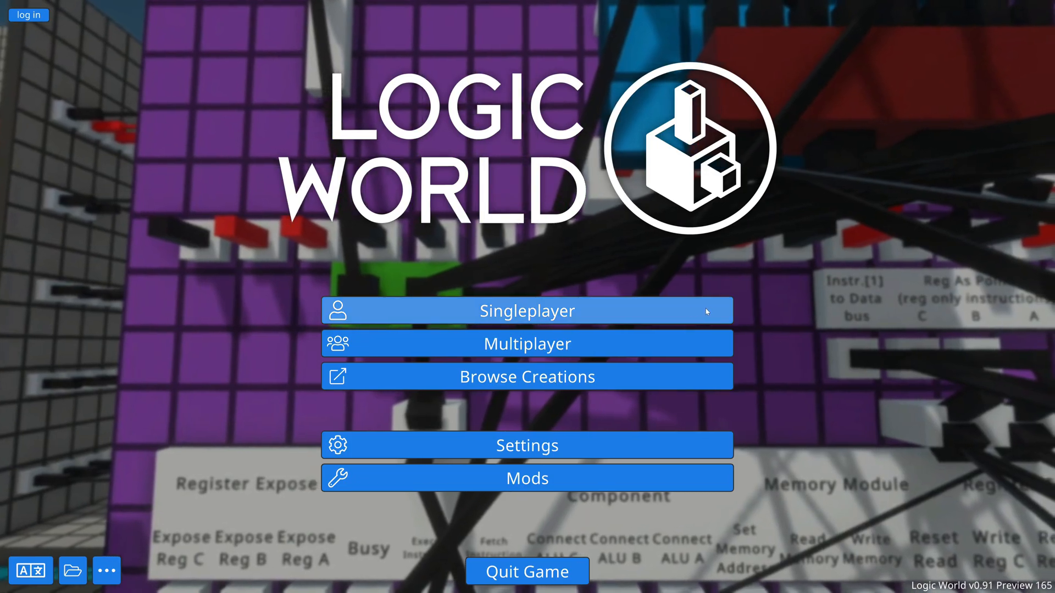
Show the singleplayer sandbox list with the 'Slava Ukraini!' save and its component counts.
{"action": "left_click", "coordinate": [527, 311]}
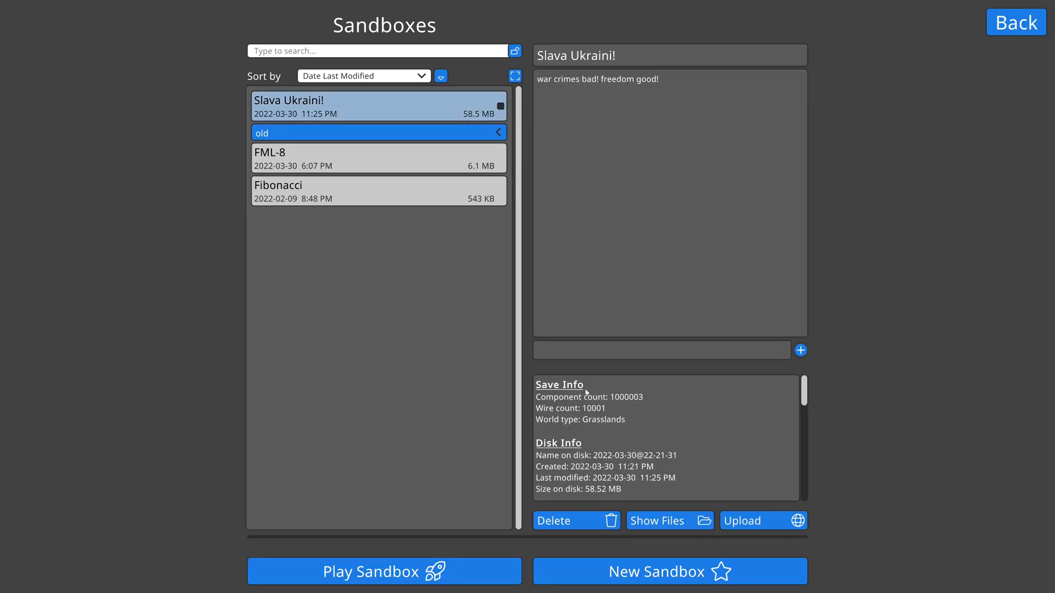
{"action": "mouse_move", "coordinate": [444, 530]}
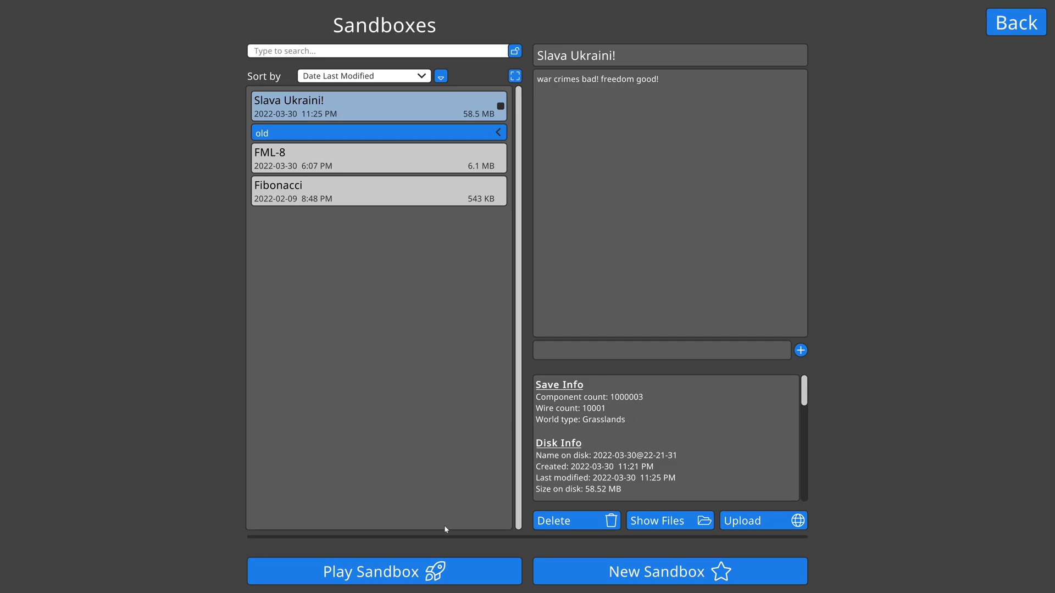
Launch the 'Slava Ukraini!' million-component sandbox and wait on its loading screen.
{"action": "left_click", "coordinate": [383, 571]}
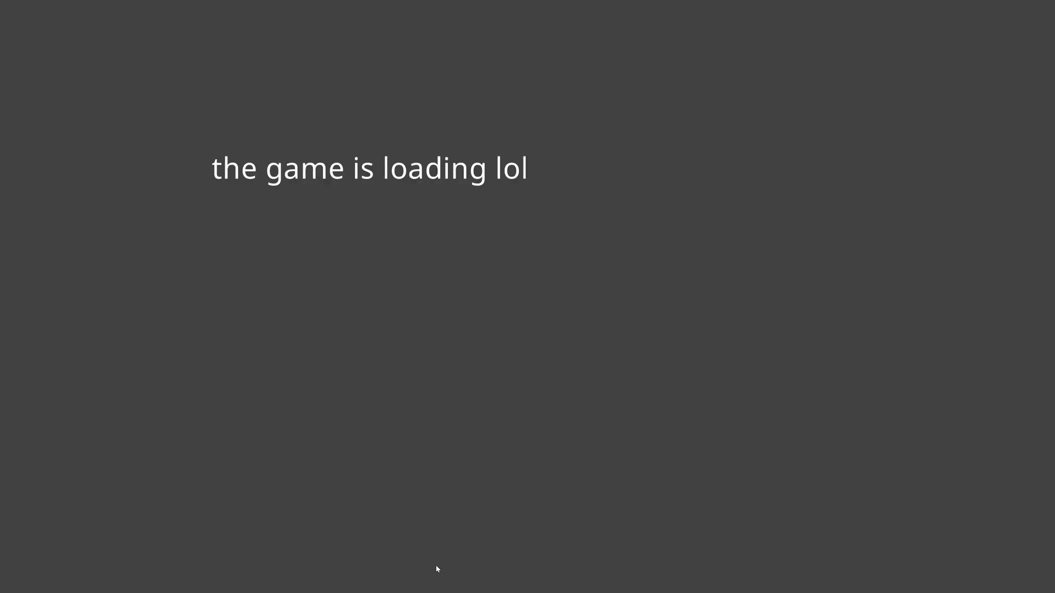
{"action": "mouse_move", "coordinate": [611, 341]}
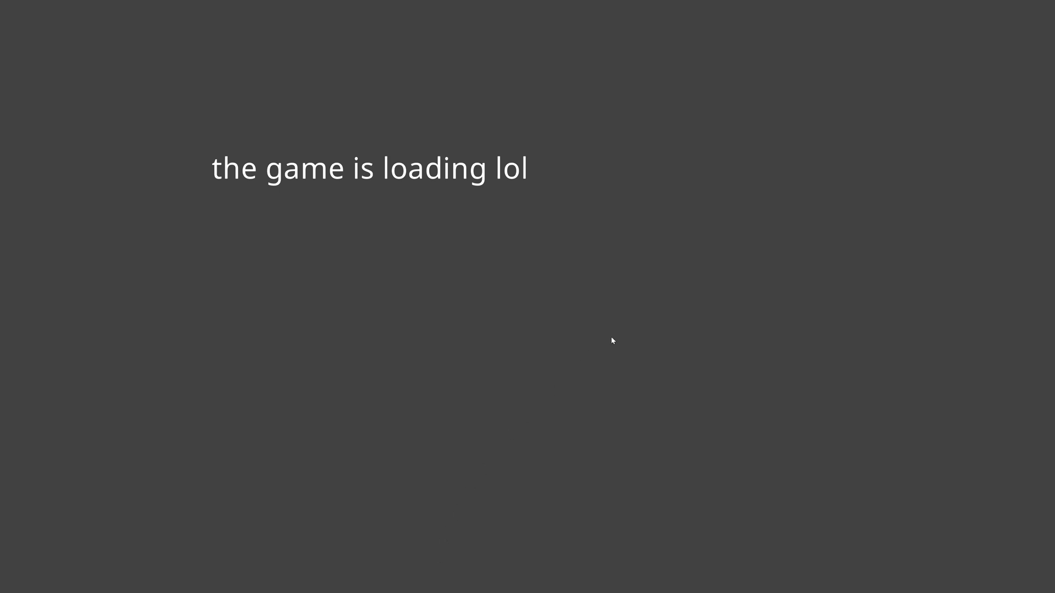